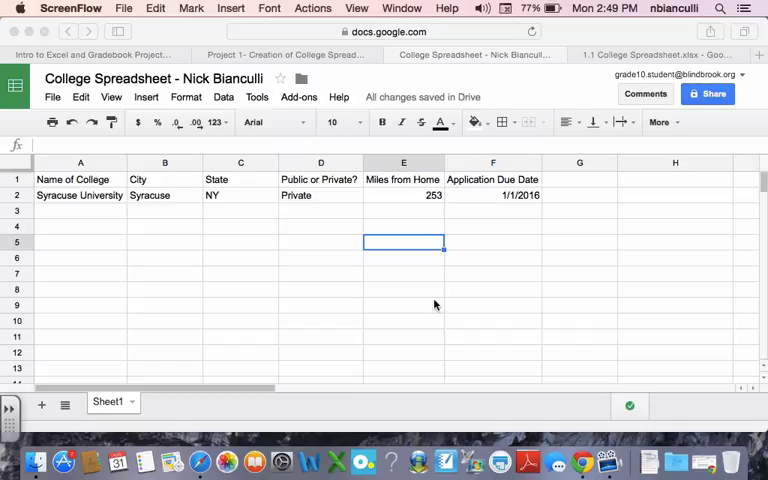
mouse_move(406, 254)
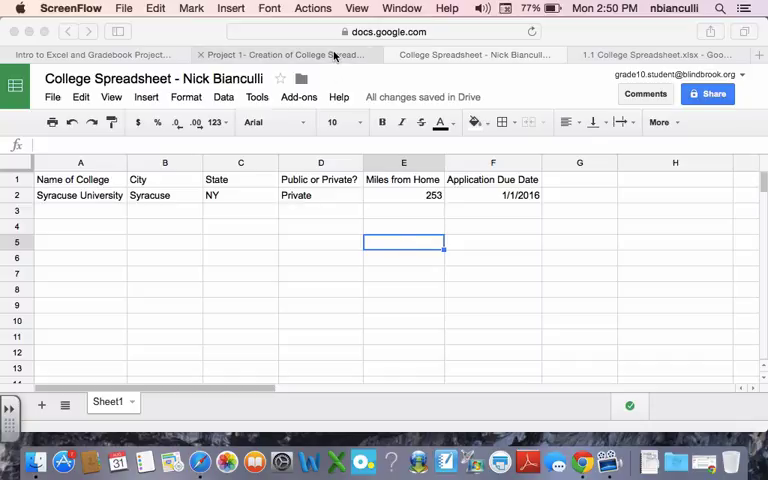
- Check the project instructions, then enter the 'Cost of Tuition' heading in G1
left_click(283, 54)
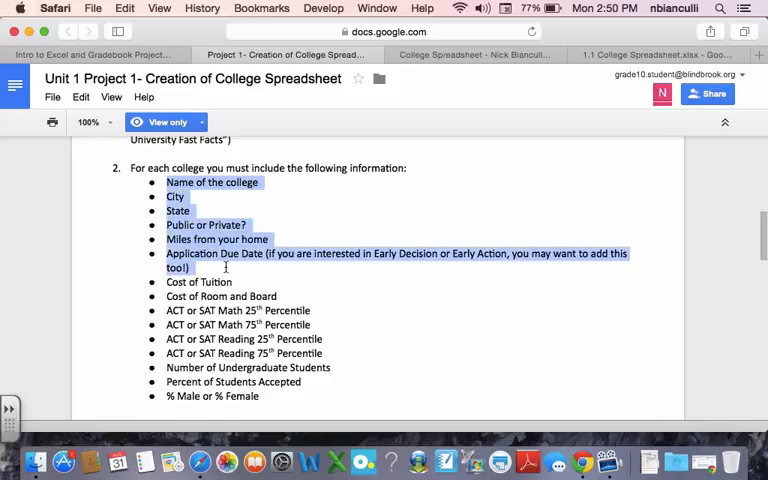
left_click(225, 290)
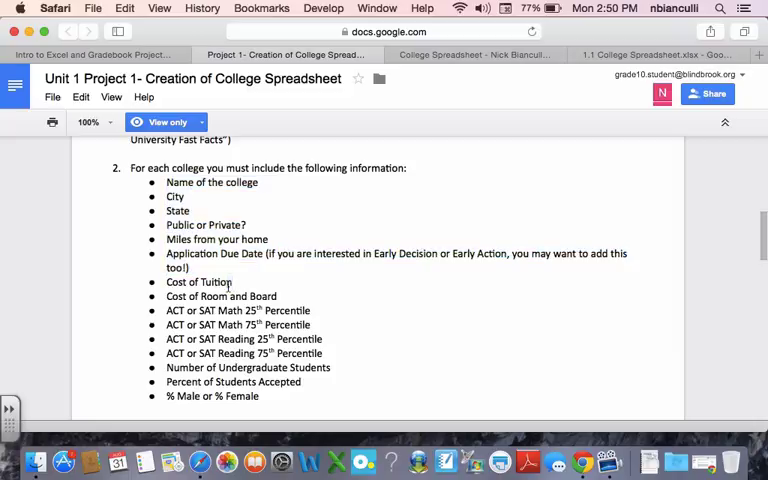
double_click(199, 282)
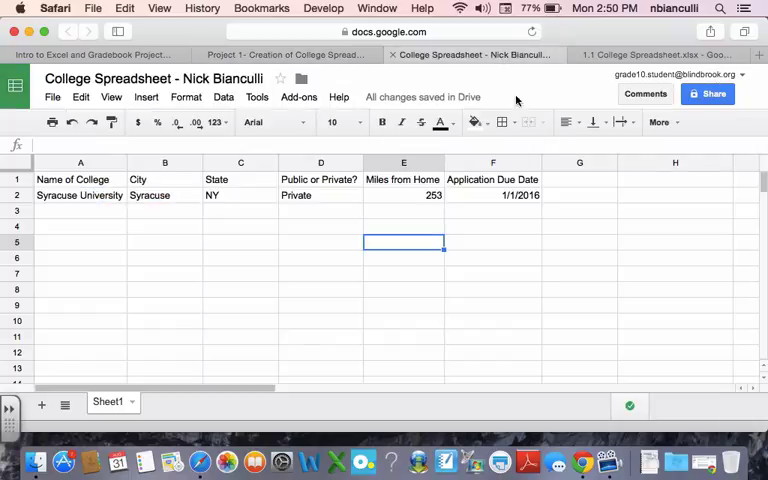
type("Cost of Tuitio")
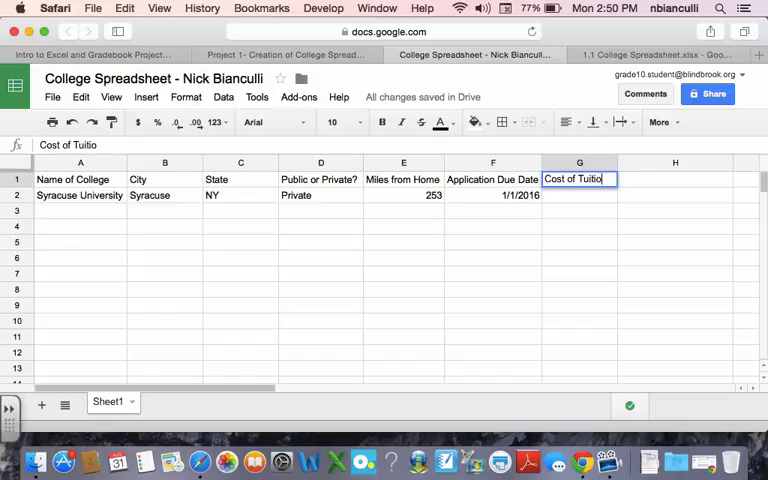
key("enter")
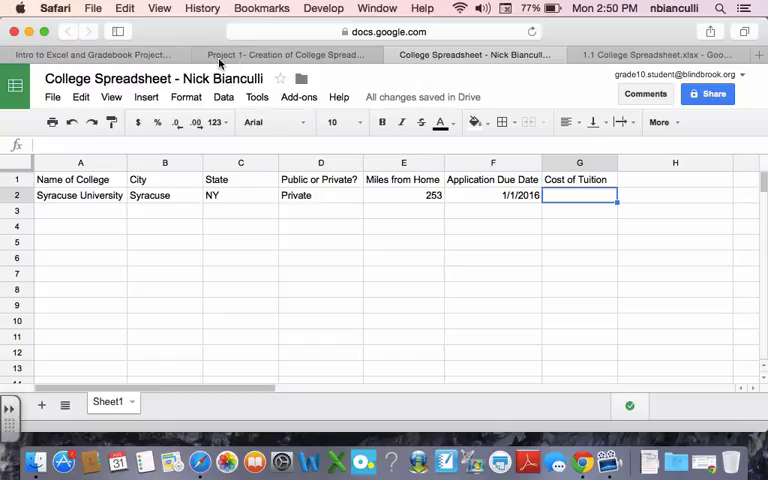
- Search College Navigator for 'syracuse university' and open its profile
left_click(287, 54)
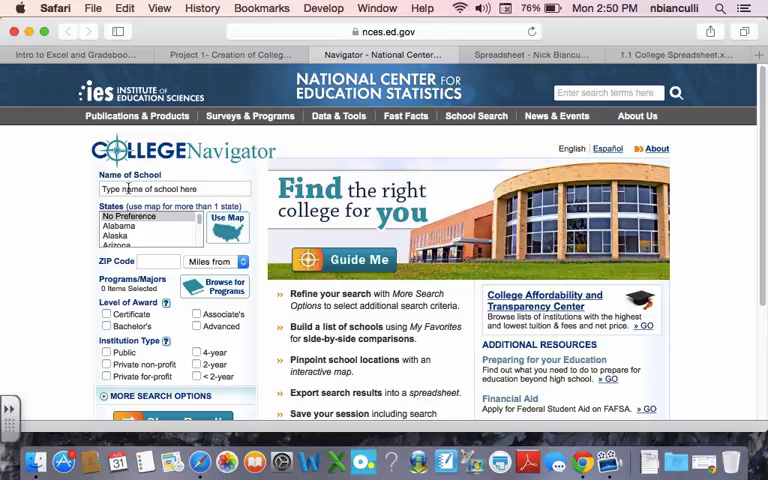
type("s")
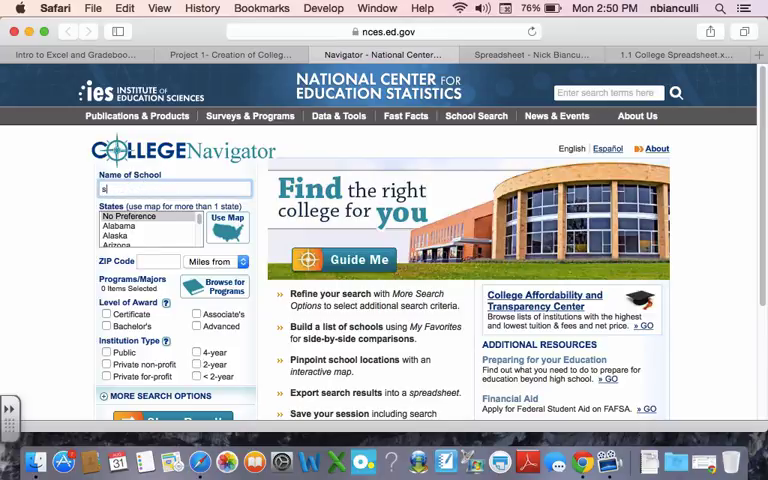
type("syracuse university")
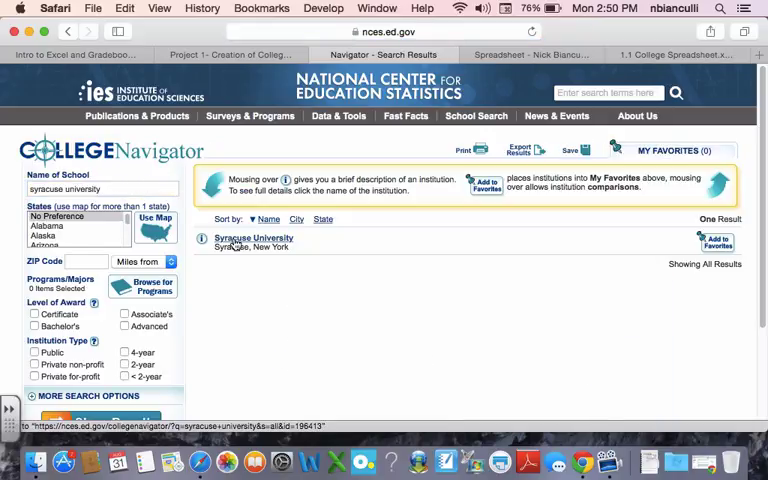
left_click(253, 238)
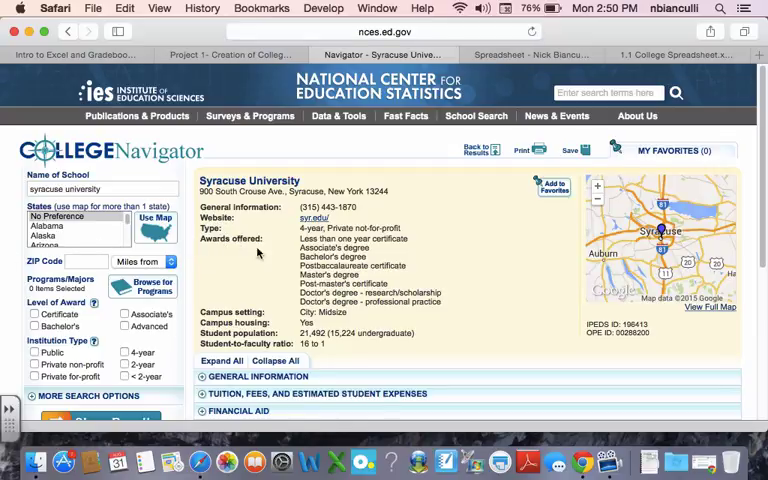
mouse_move(320, 240)
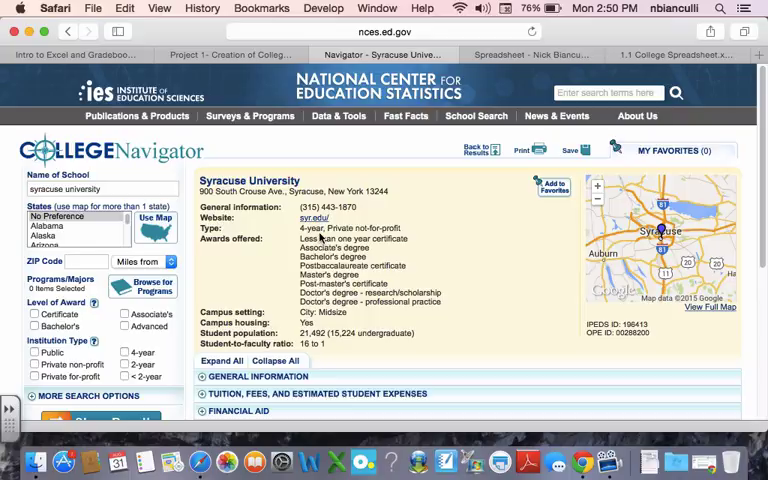
- Expand the tuition and fees section and copy the $41,886 figure
double_click(340, 228)
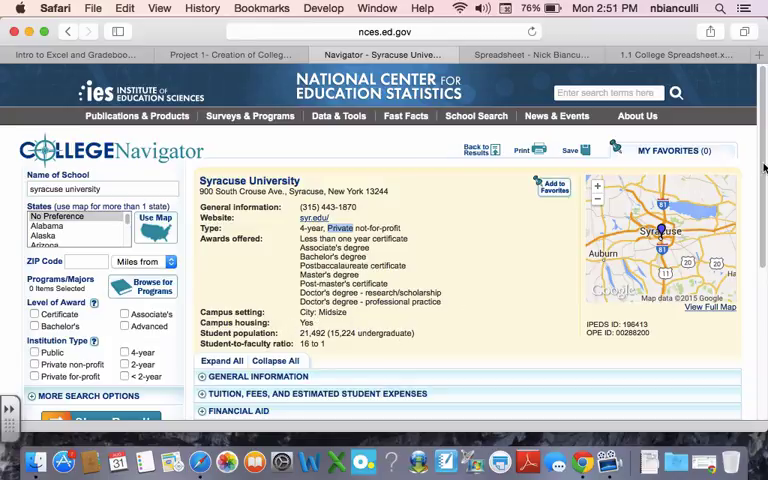
scroll("down", 3)
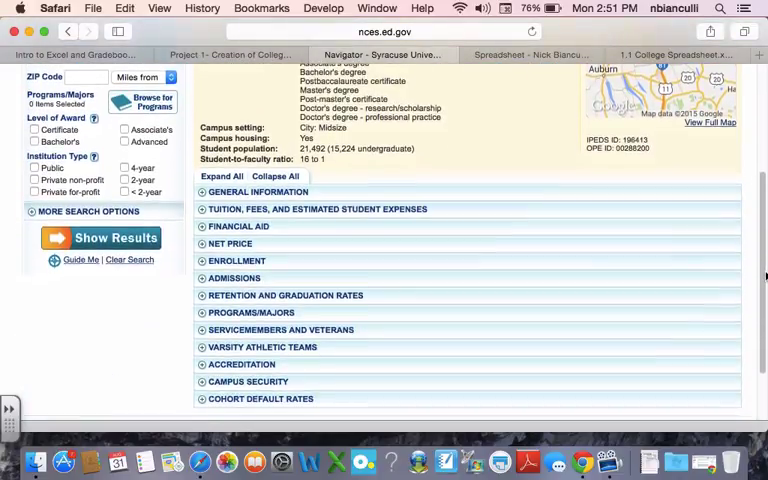
scroll("down", 3)
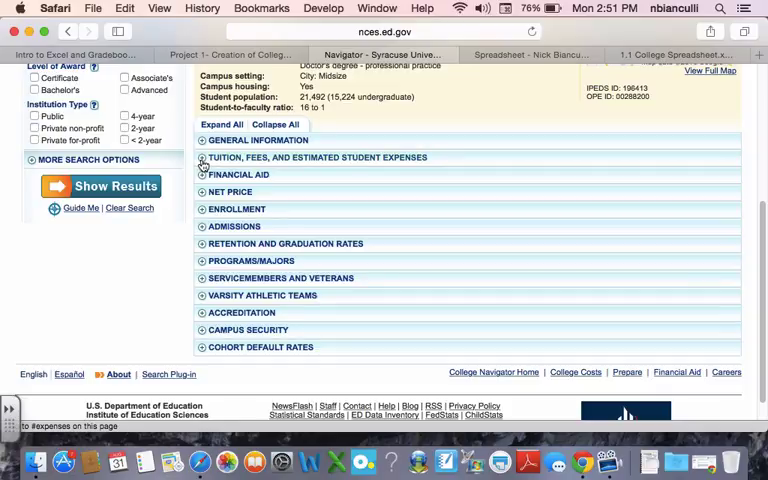
left_click(202, 157)
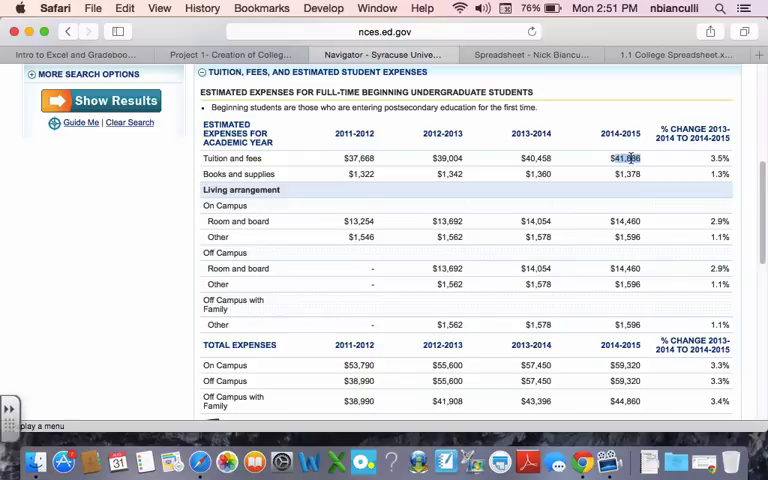
right_click(626, 158)
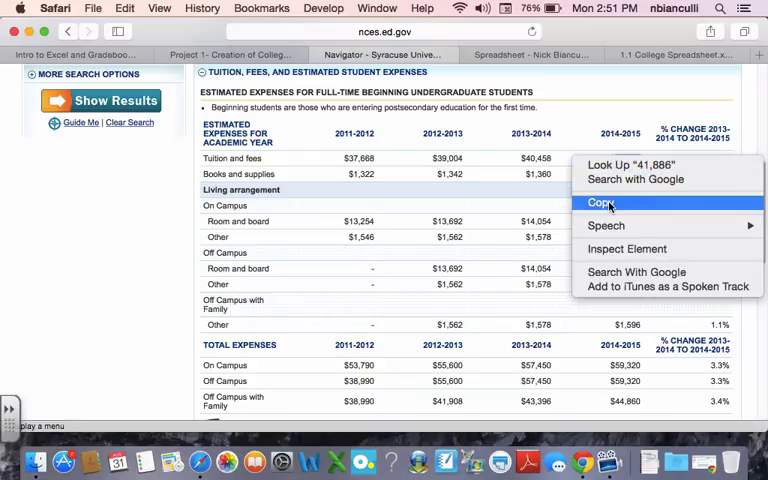
left_click(601, 202)
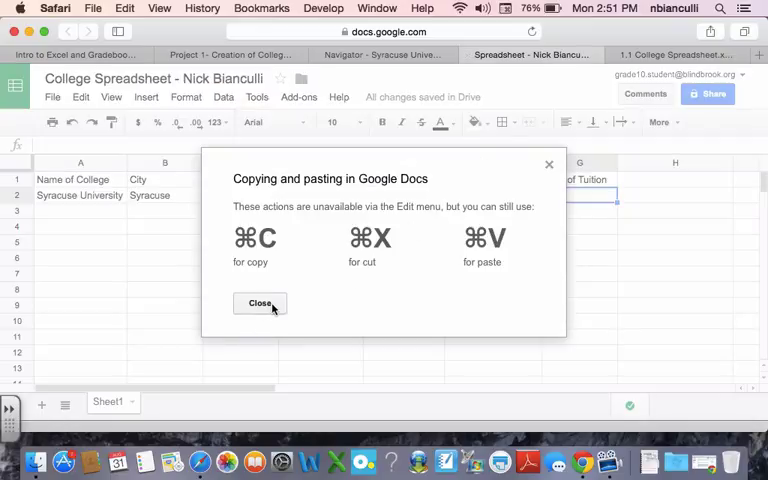
- Enter 41886 as Syracuse's tuition in G2 and type the 'Cost of Room and Board' heading in H1
left_click(259, 303)
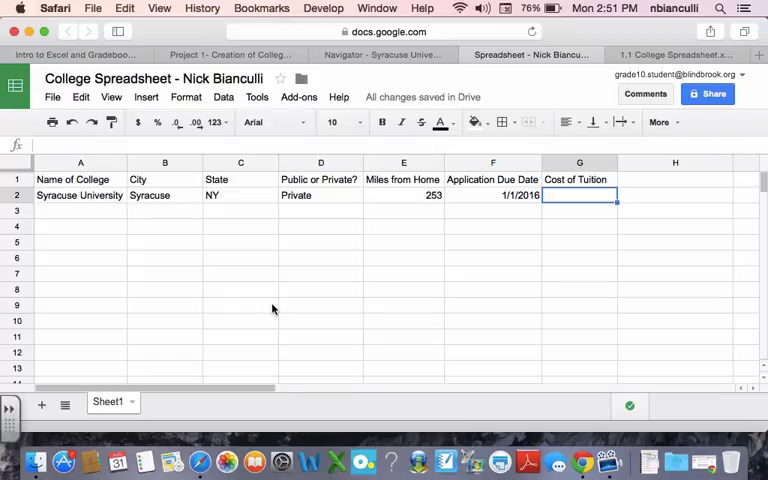
type("41886")
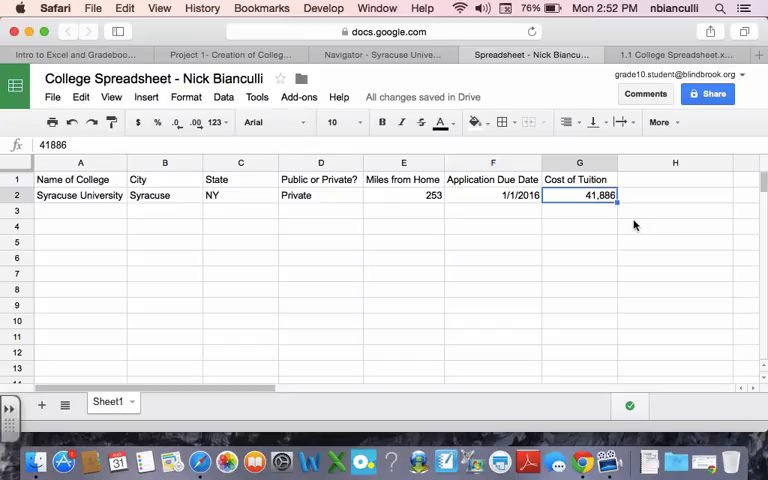
mouse_move(632, 188)
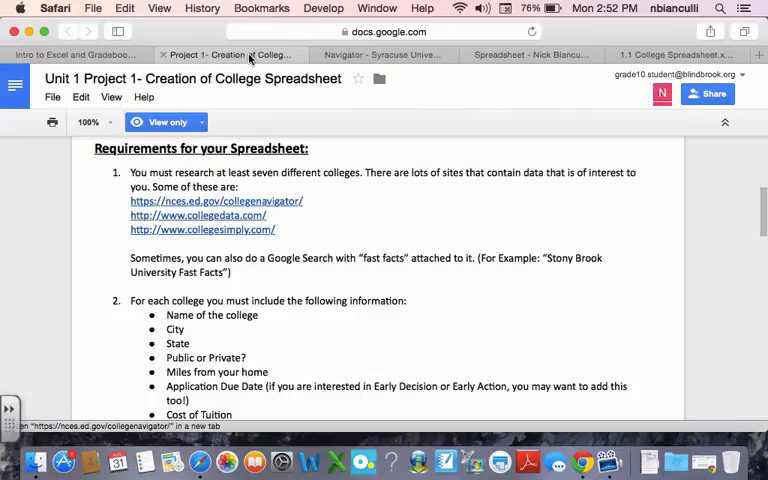
scroll("down", 3)
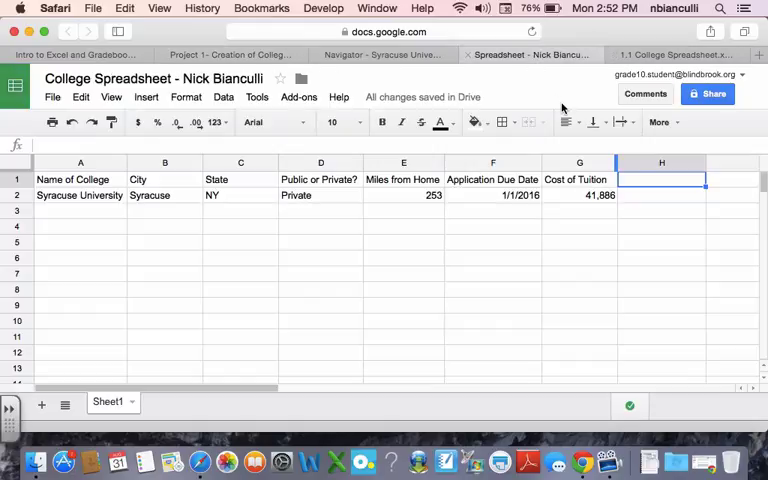
type("Cost of Room and Board")
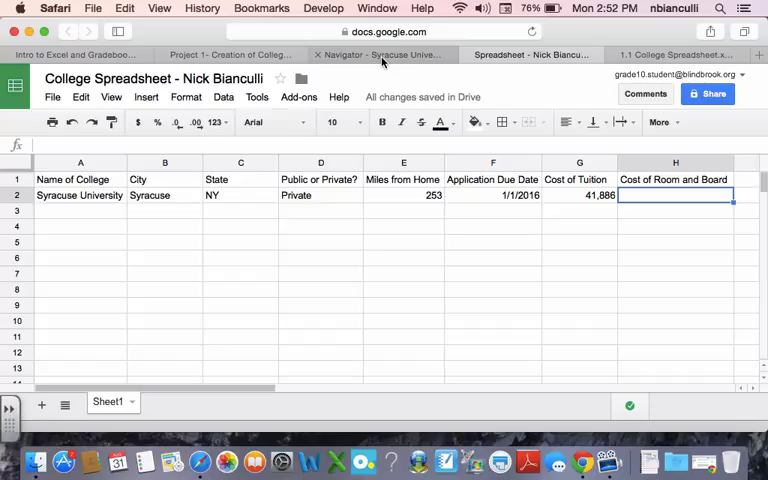
mouse_move(380, 54)
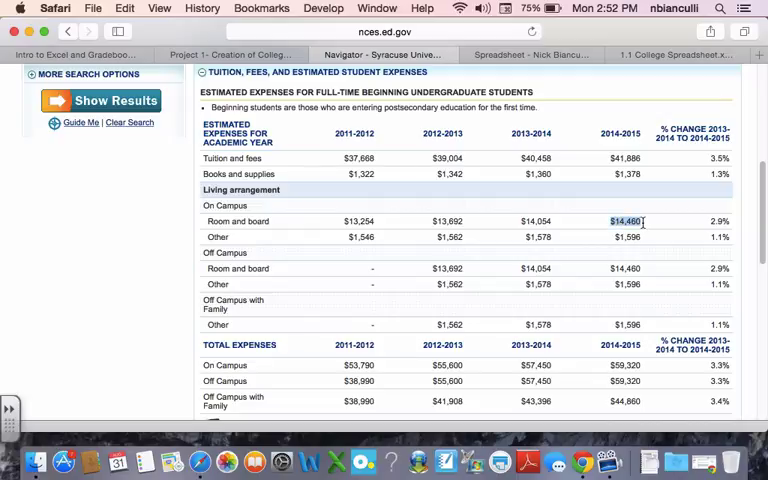
mouse_move(643, 226)
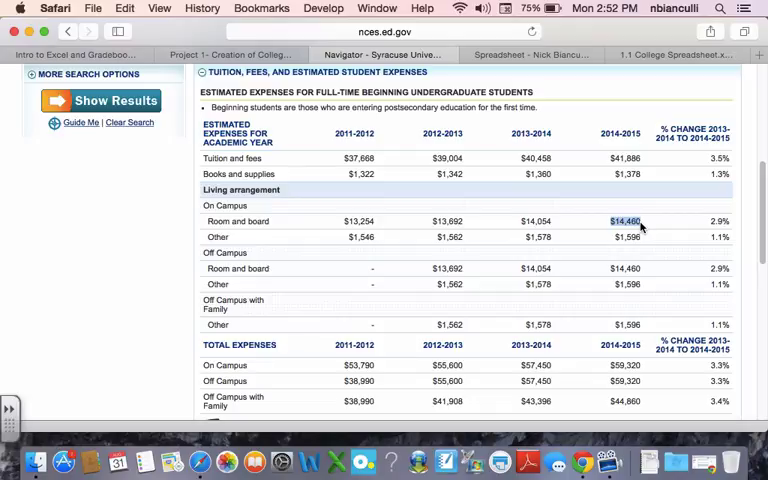
mouse_move(637, 227)
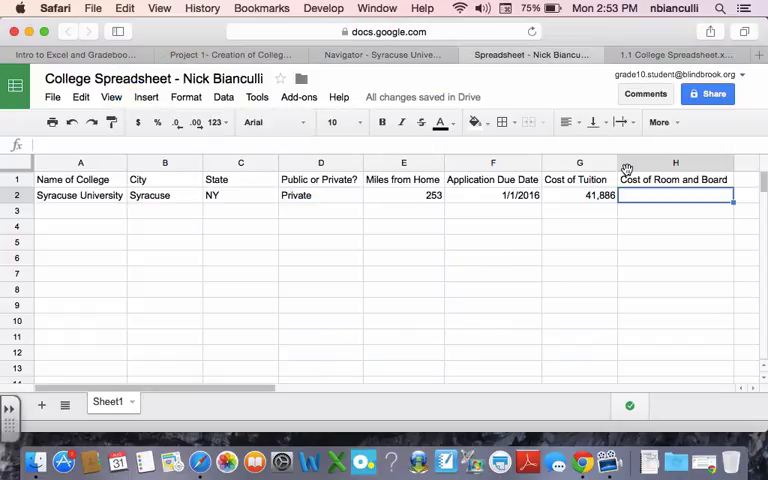
- Enter 14460 as Syracuse's room and board cost and switch to the example spreadsheet
type("14460")
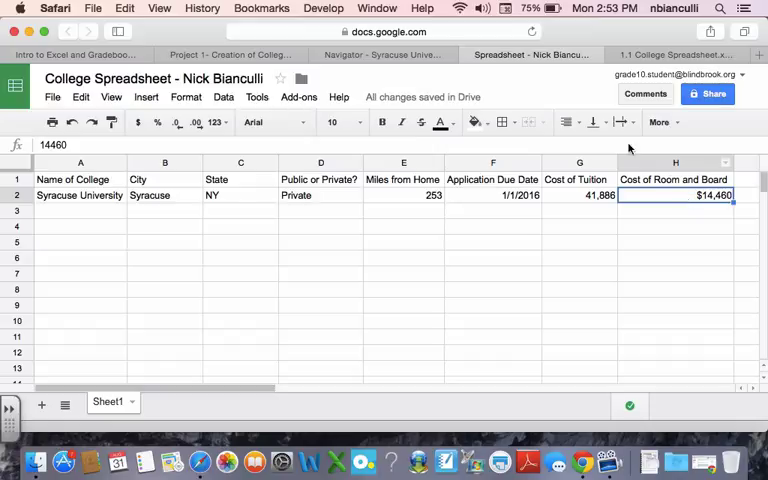
mouse_move(568, 213)
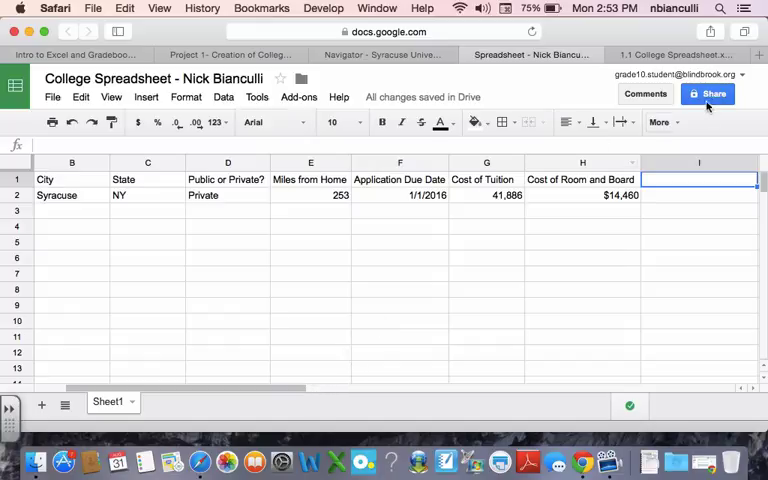
left_click(680, 54)
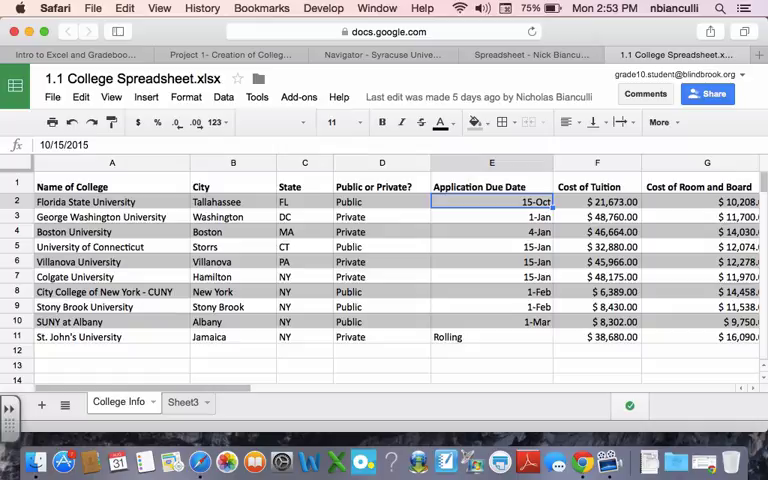
- Review the example sheet's SAT Math and distance entries, then return to the Syracuse spreadsheet
scroll("right", 3)
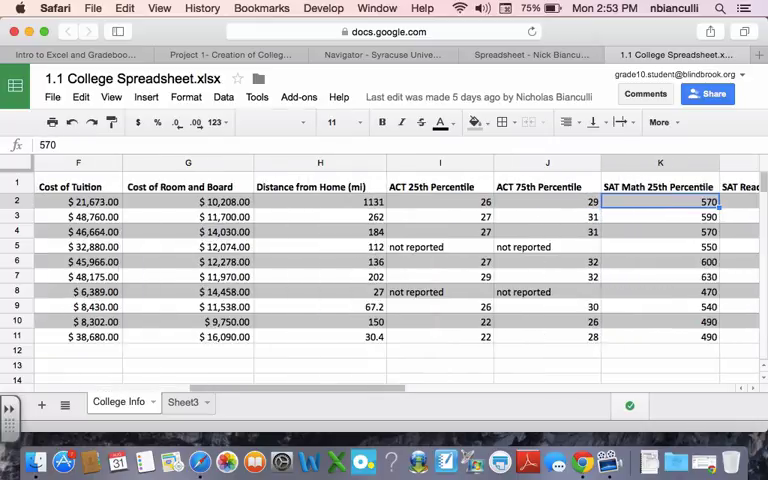
left_click(320, 201)
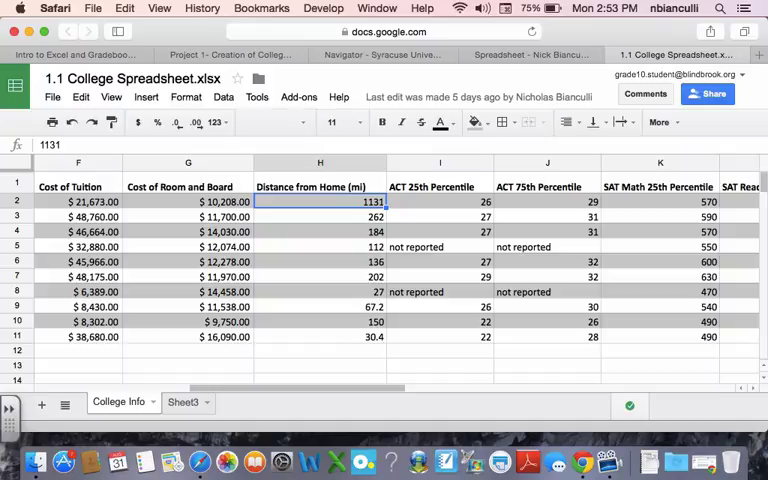
left_click(320, 247)
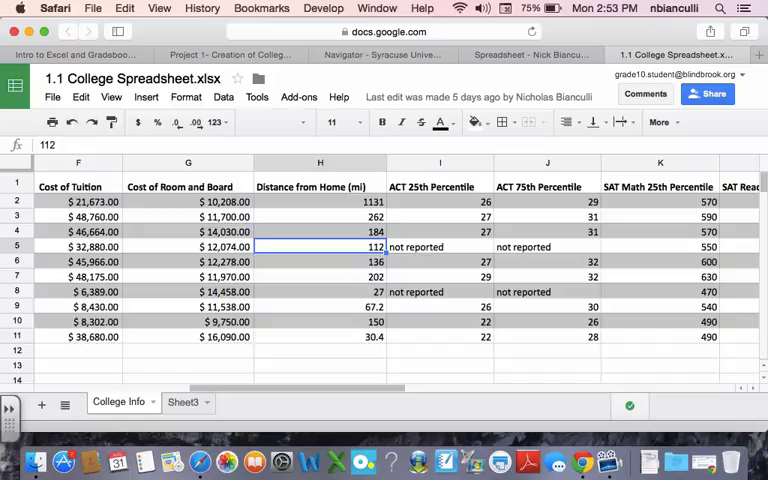
scroll("left", 3)
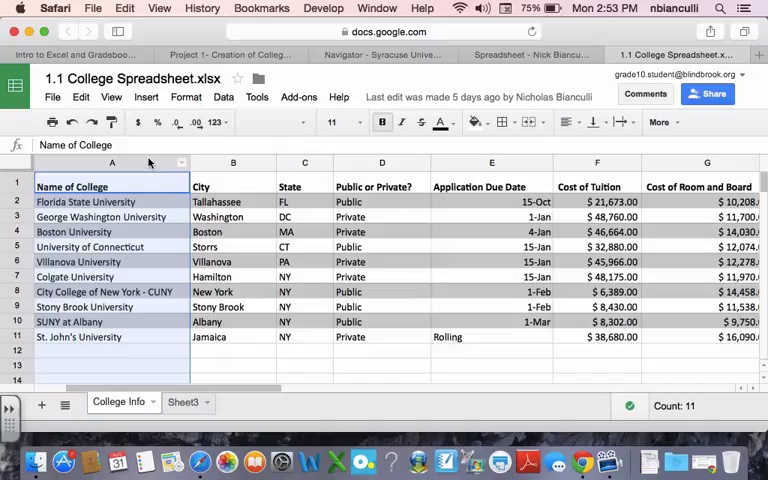
left_click(530, 54)
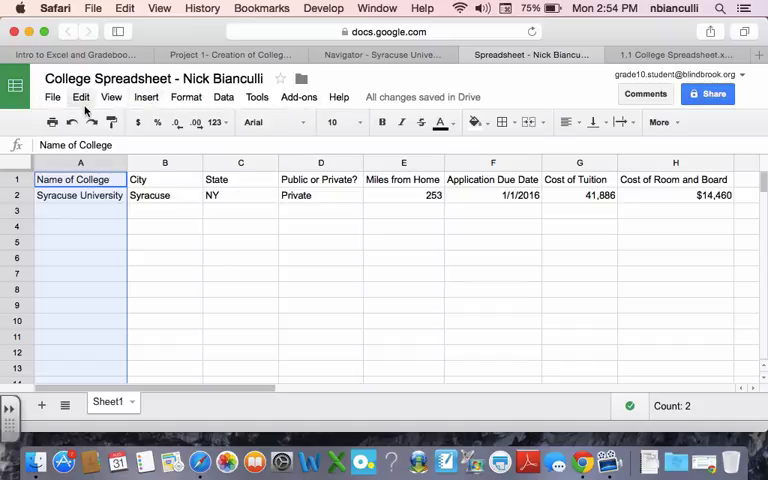
- Freeze the first column through View > Freeze > 1 column
left_click(111, 96)
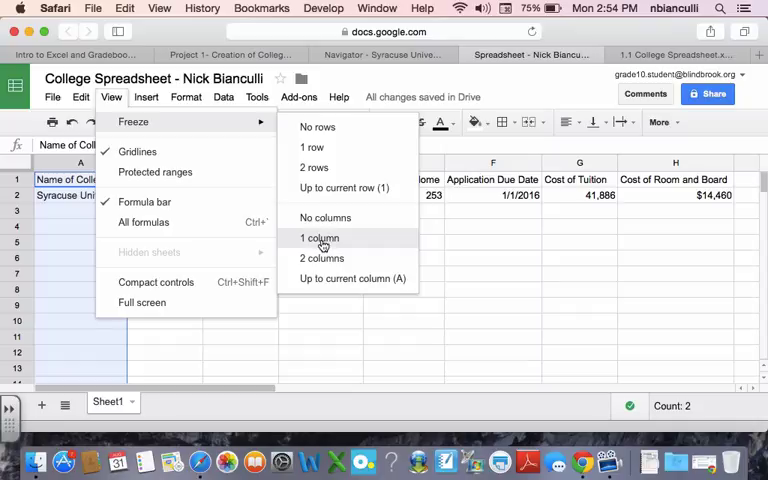
left_click(320, 237)
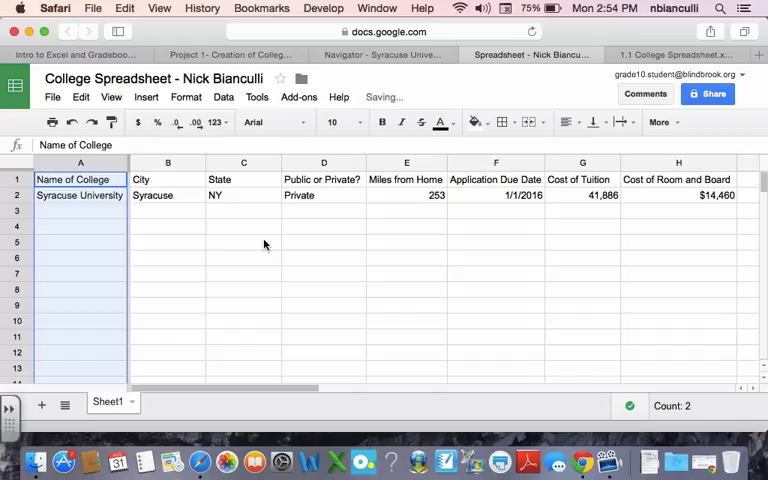
left_click(167, 242)
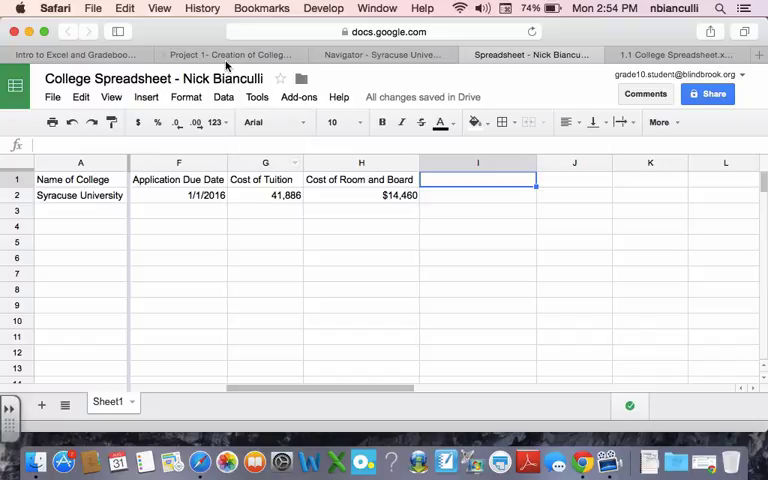
- Enter the 'ACT Math 25th Percentile' heading in I1
left_click(228, 54)
type("ACT Math 25th")
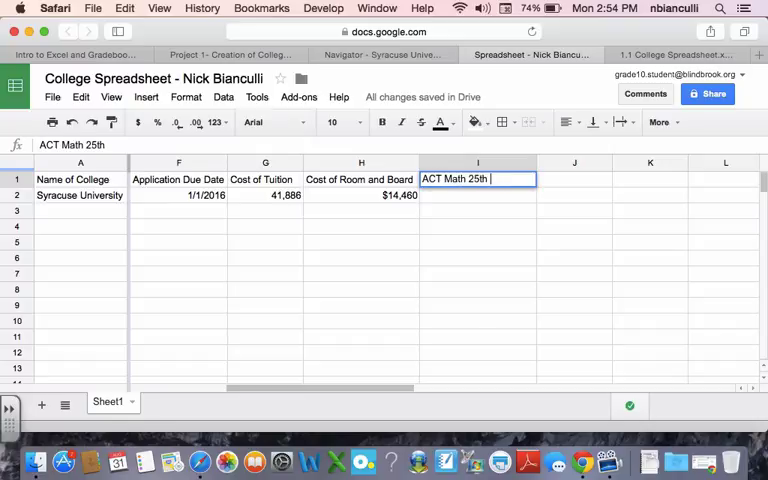
type("Percentile")
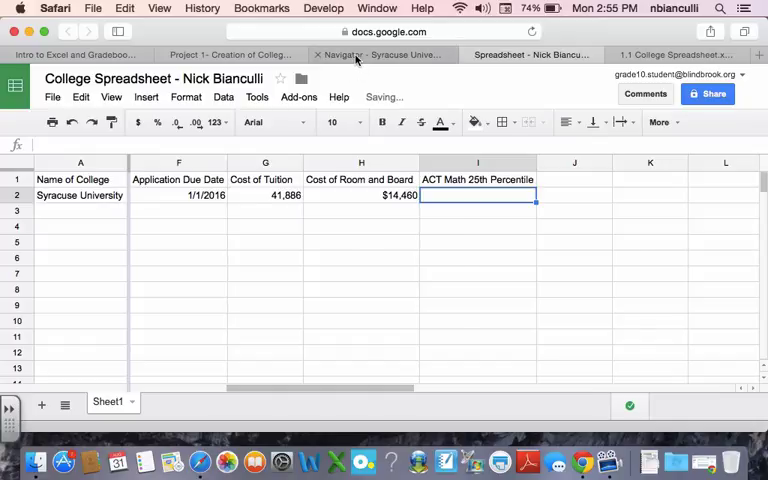
left_click(380, 54)
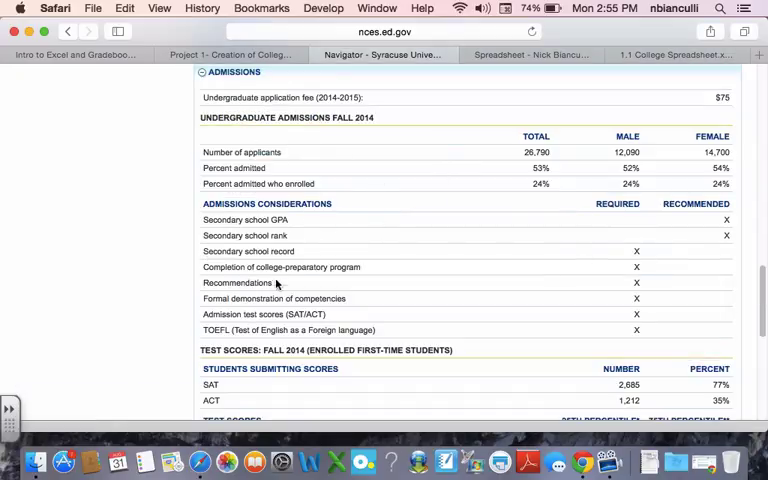
mouse_move(655, 340)
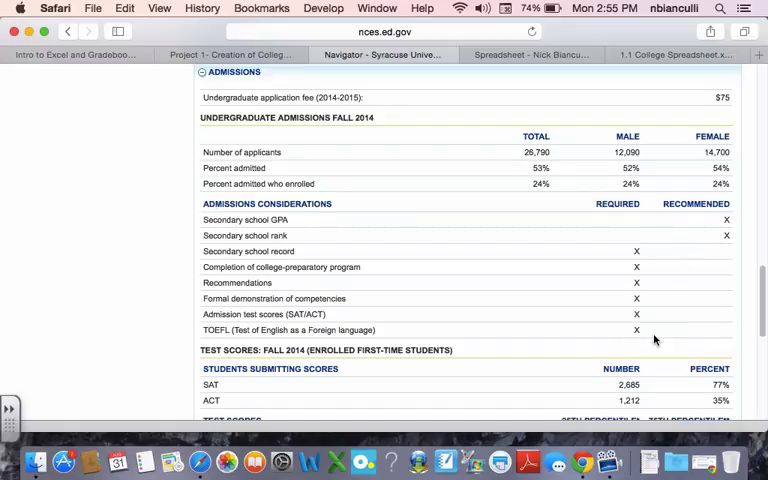
- Highlight Syracuse's ACT Math 25th percentile score of 24 under Test Scores
scroll("down", 3)
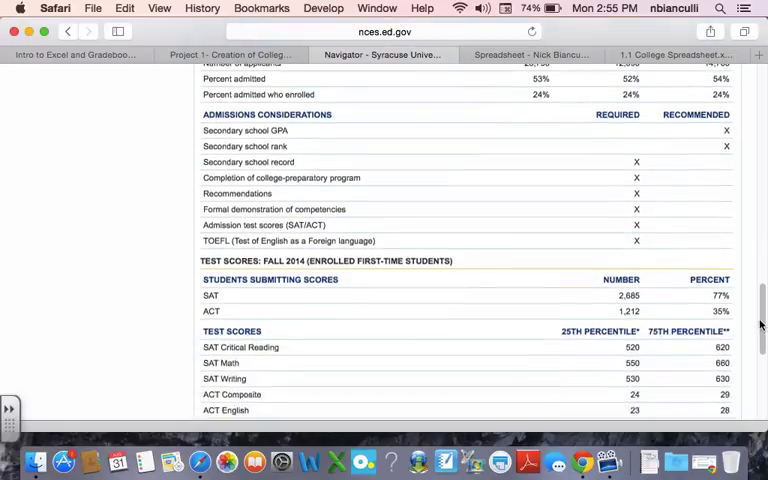
scroll("down", 3)
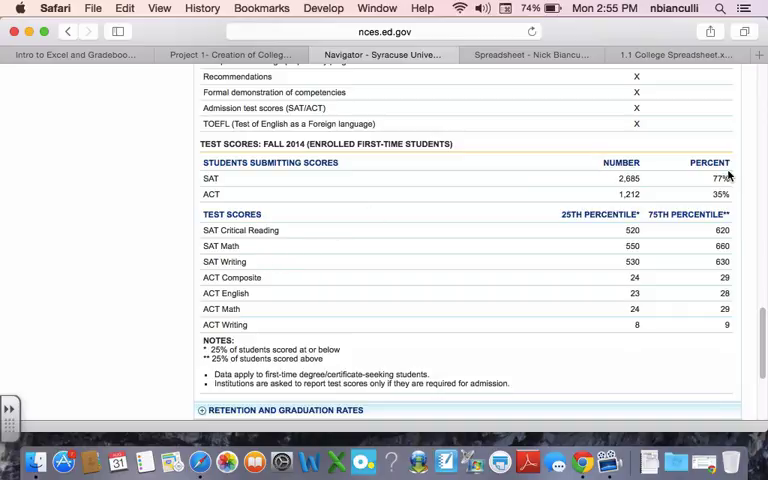
mouse_move(718, 213)
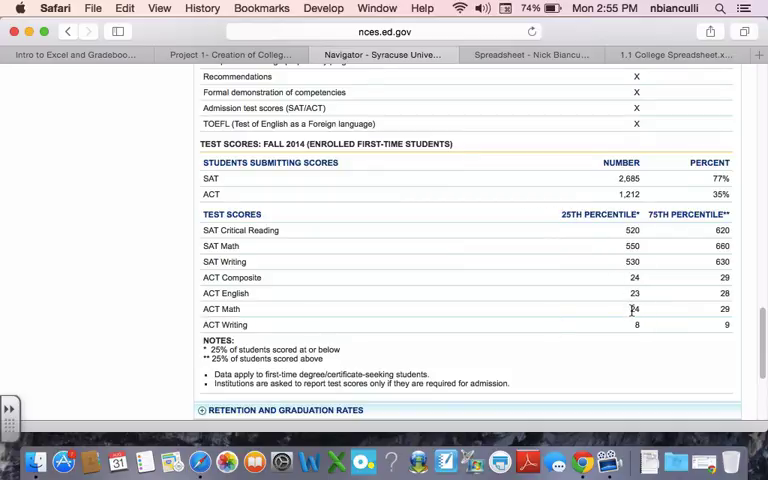
double_click(634, 308)
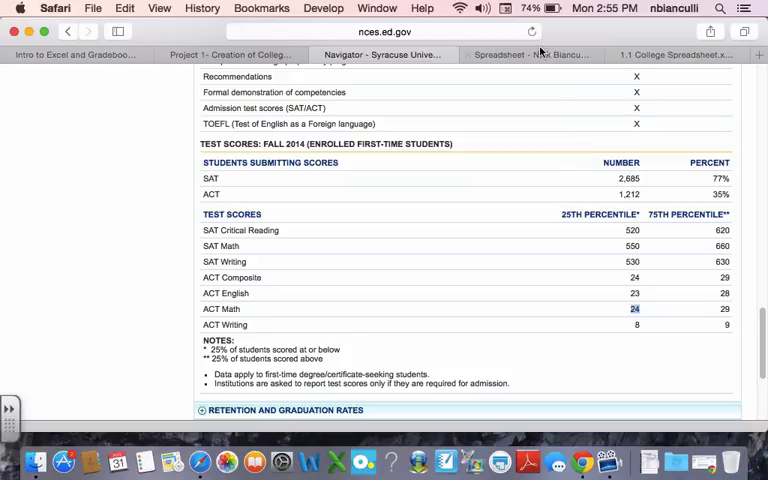
left_click(529, 54)
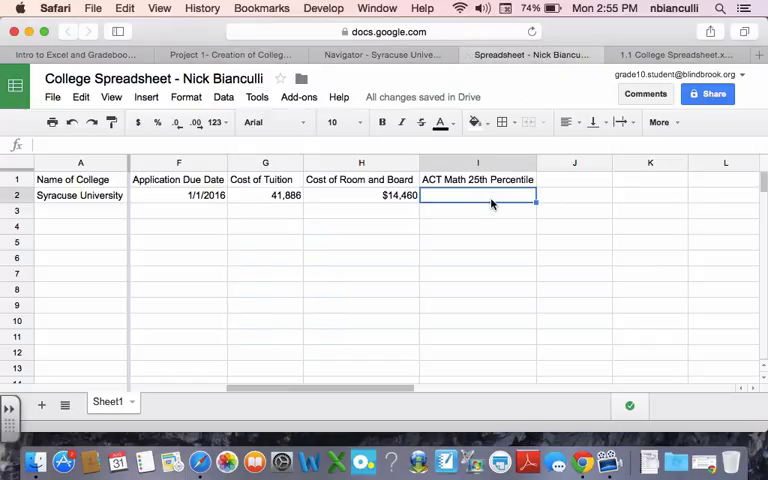
- Enter 24 in I2 and check the project requirements for the next category
type("24")
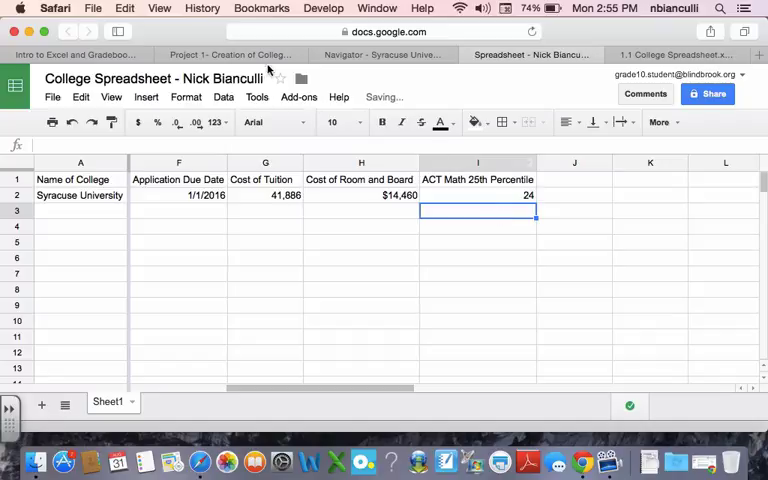
left_click(229, 54)
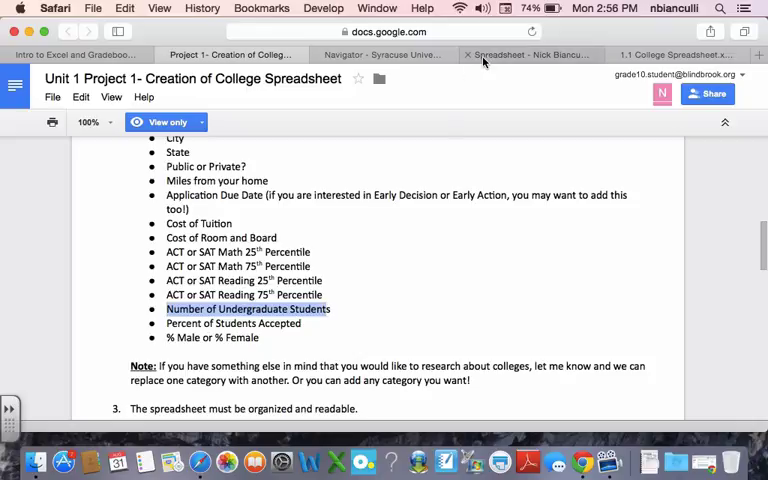
left_click(527, 54)
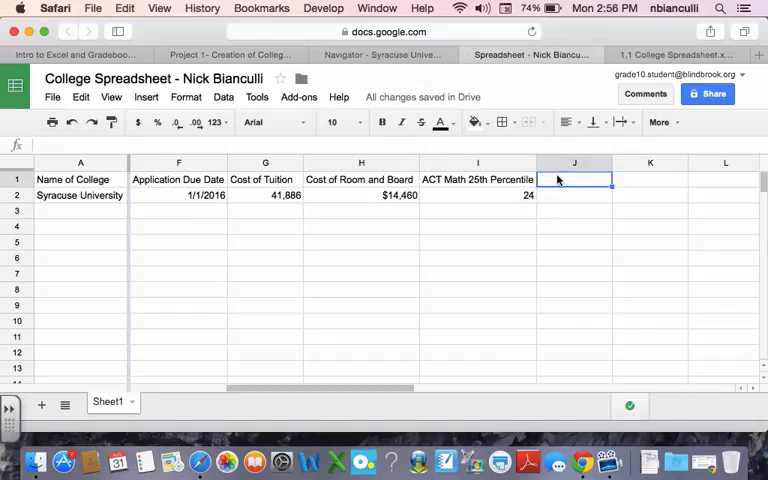
- Start typing the '# of Undergrads' heading in J1
type("# of Und")
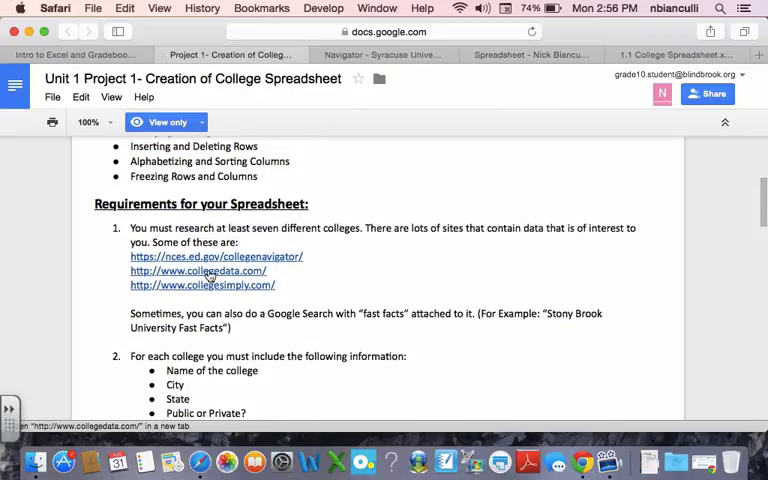
- Search CollegeData for 'syra' and browse Syracuse University's college profile
left_click(197, 271)
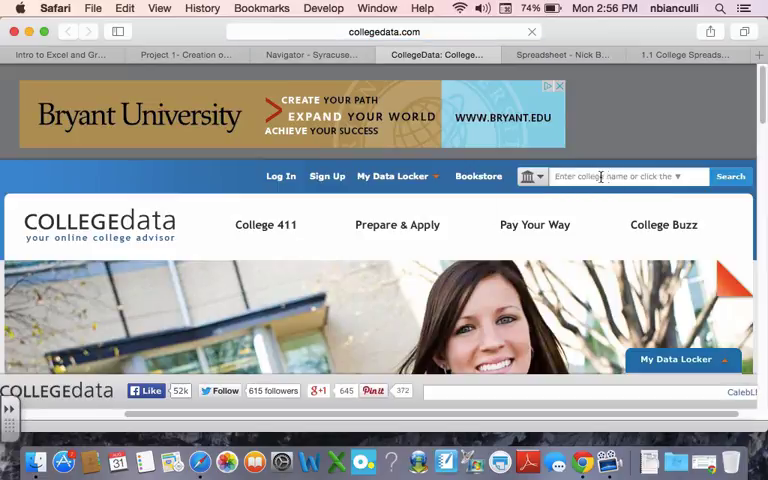
type("syra")
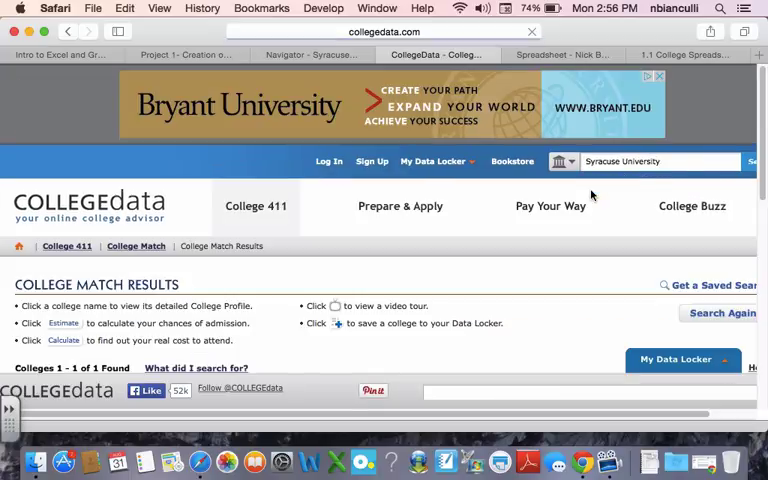
scroll("down", 3)
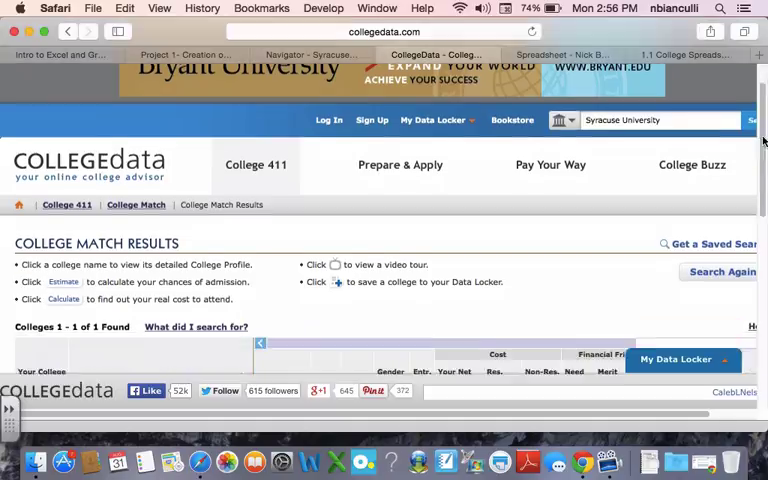
scroll("down", 3)
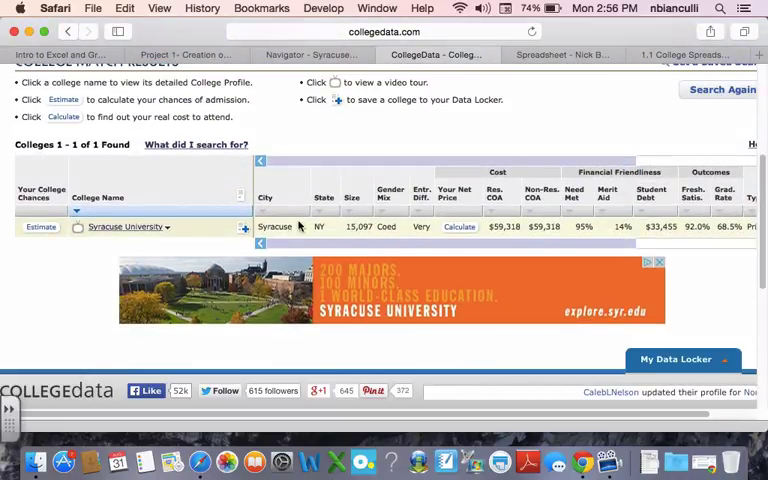
left_click(165, 227)
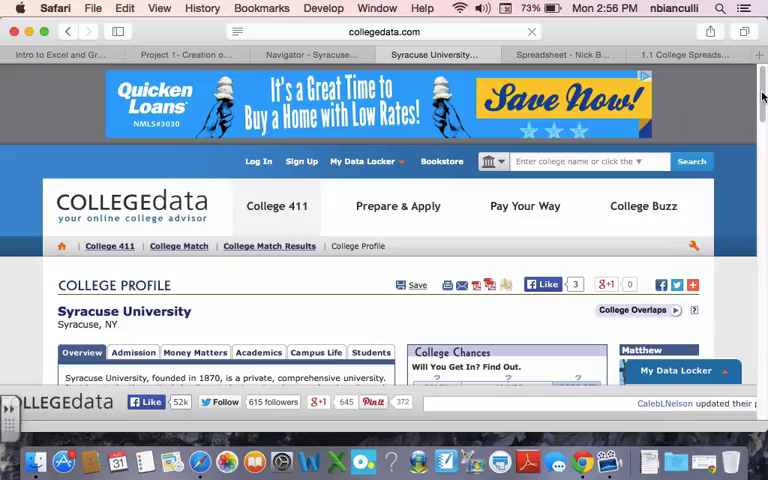
scroll("down", 3)
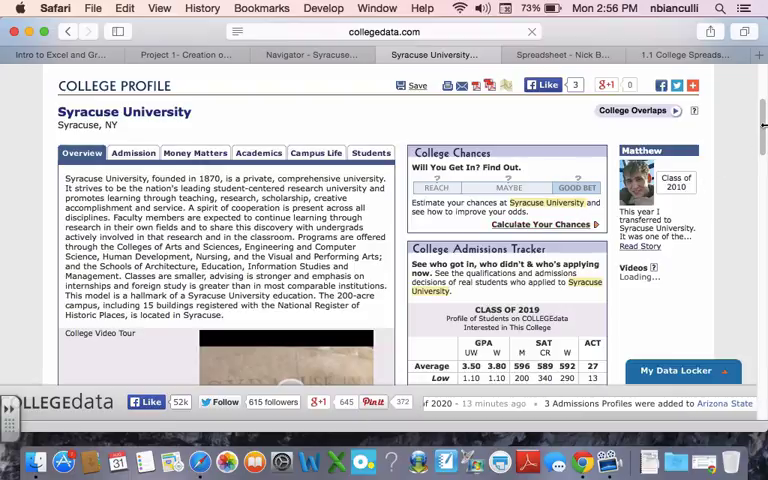
scroll("down", 3)
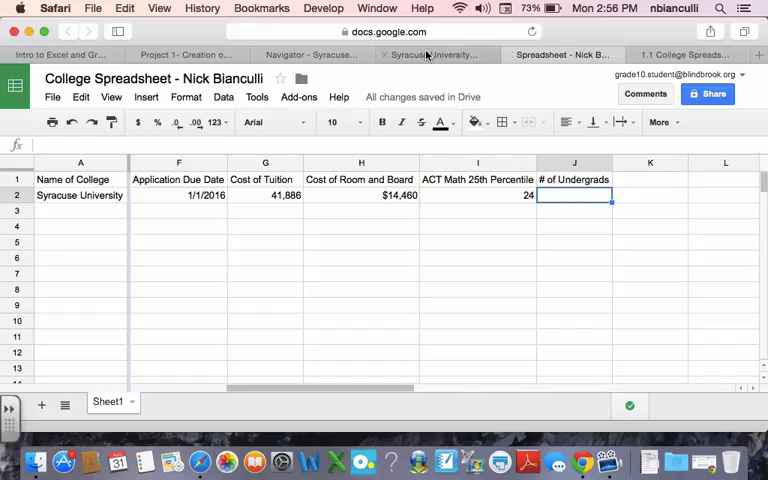
- Enter Syracuse's undergraduate count (15,097) in cell J2
left_click(432, 54)
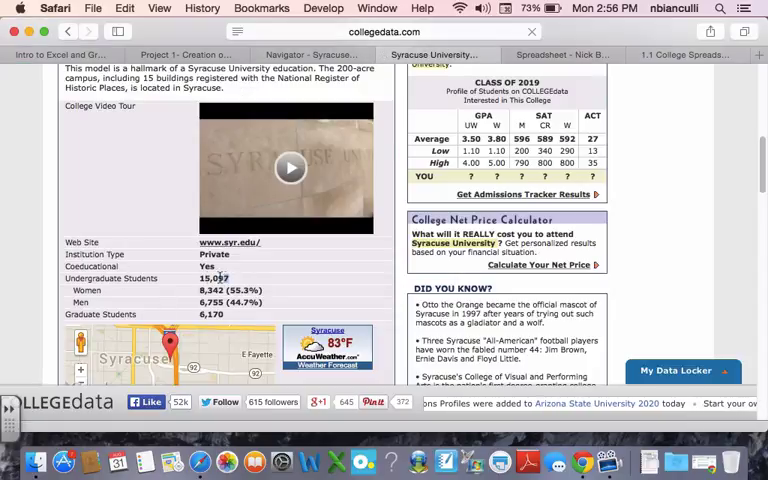
left_click(562, 54)
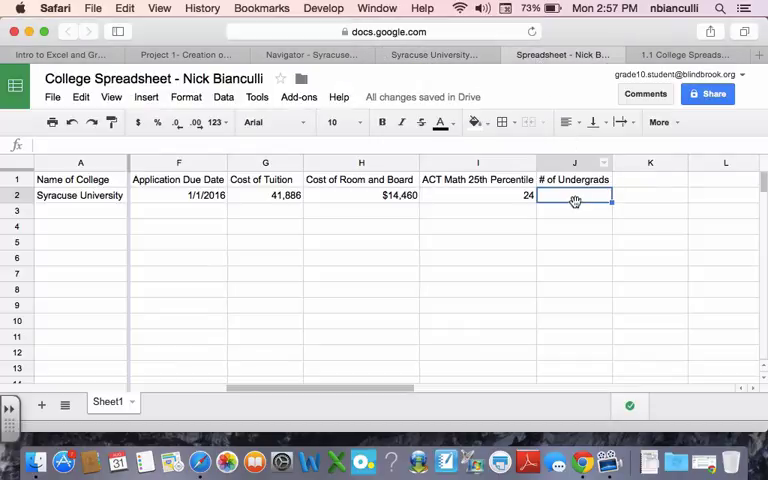
type("1509")
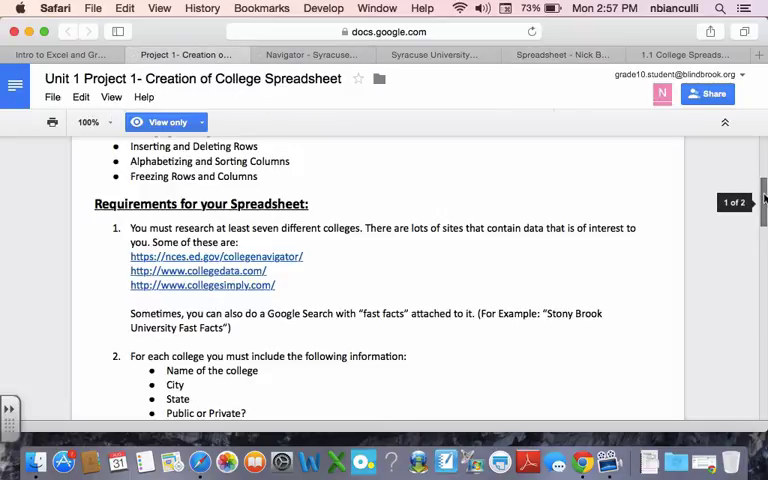
- Add a '% of Students' column heading, then follow the collegesimply.com link
scroll("down", 3)
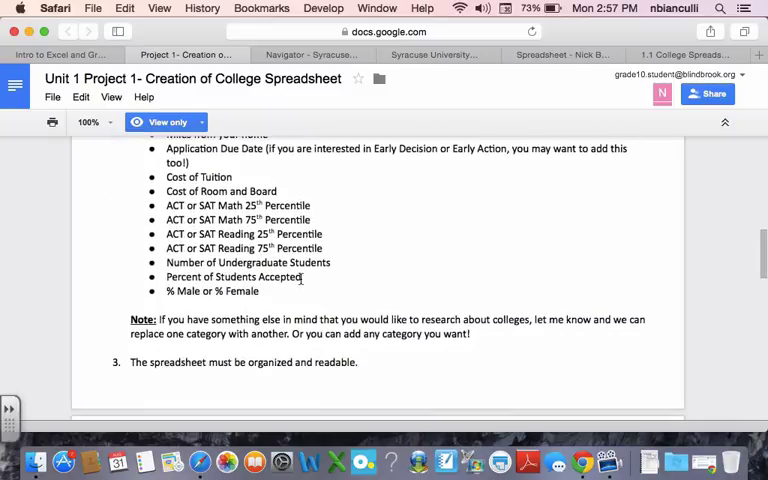
double_click(233, 277)
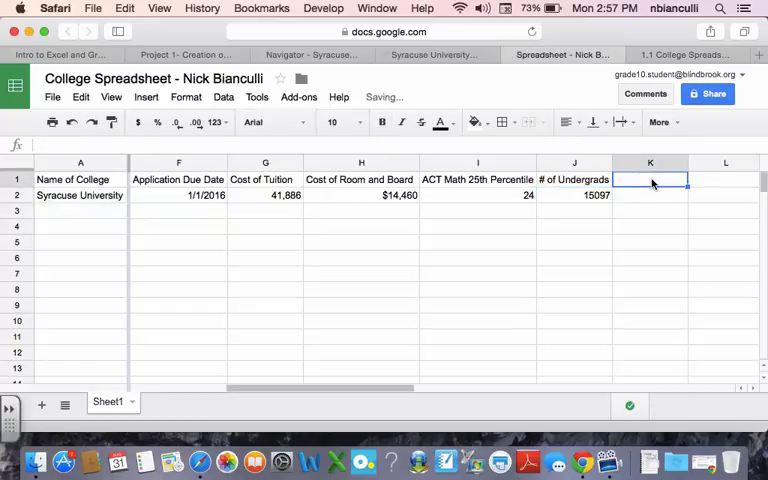
type("% of Students")
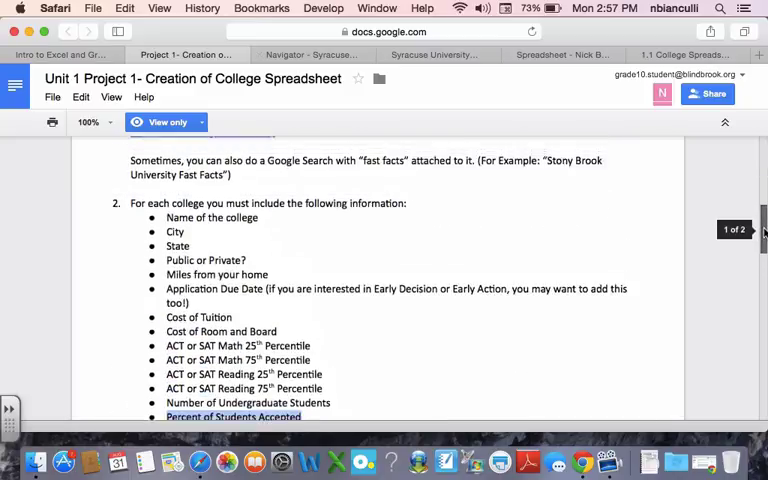
scroll("up", 3)
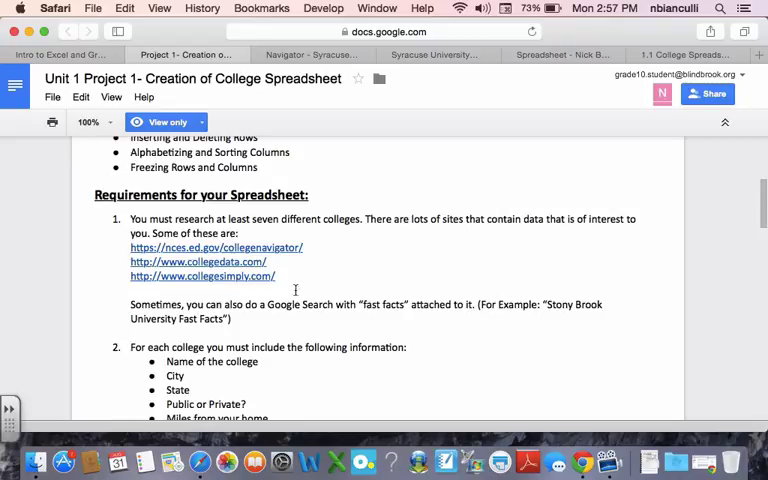
mouse_move(260, 283)
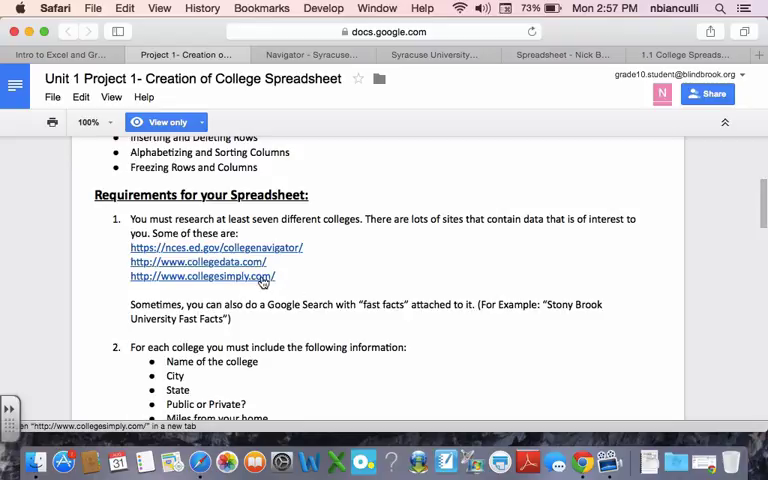
mouse_move(255, 285)
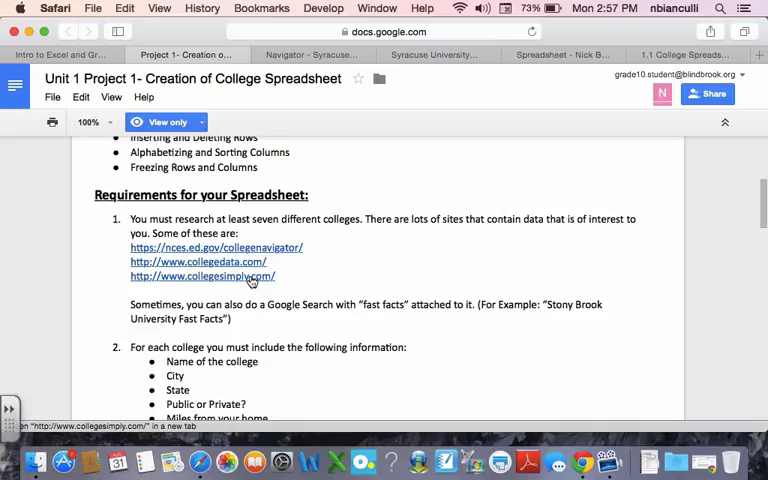
left_click(201, 276)
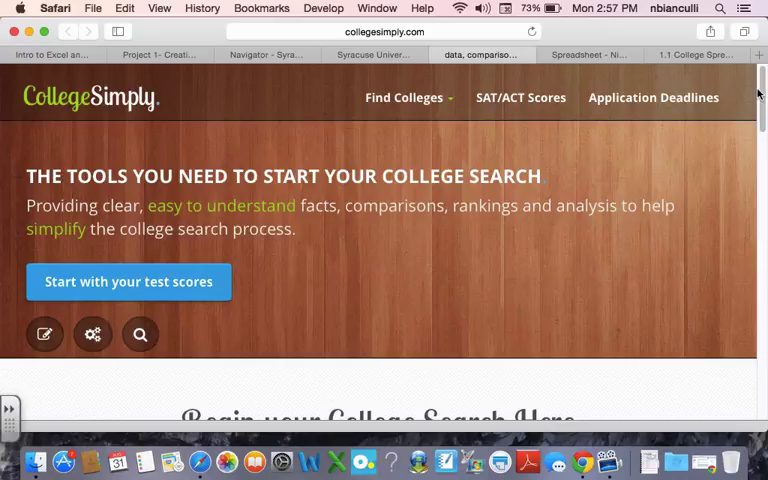
mouse_move(760, 95)
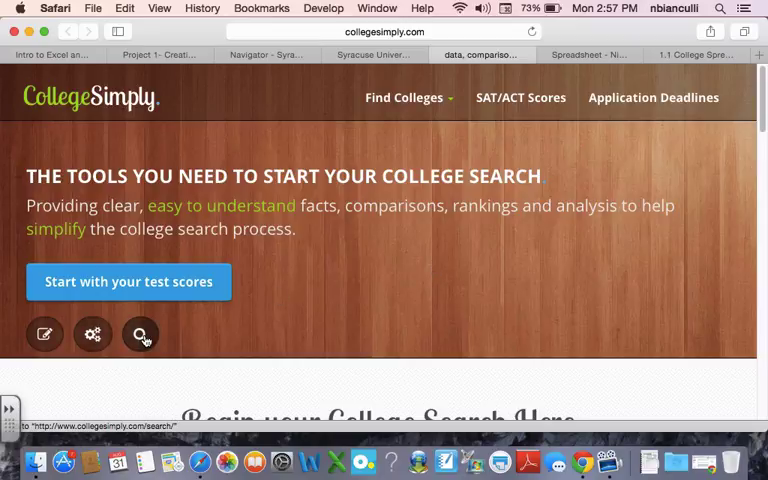
- Open CollegeSimply's college search and review the SAT, GPA and size options
left_click(140, 334)
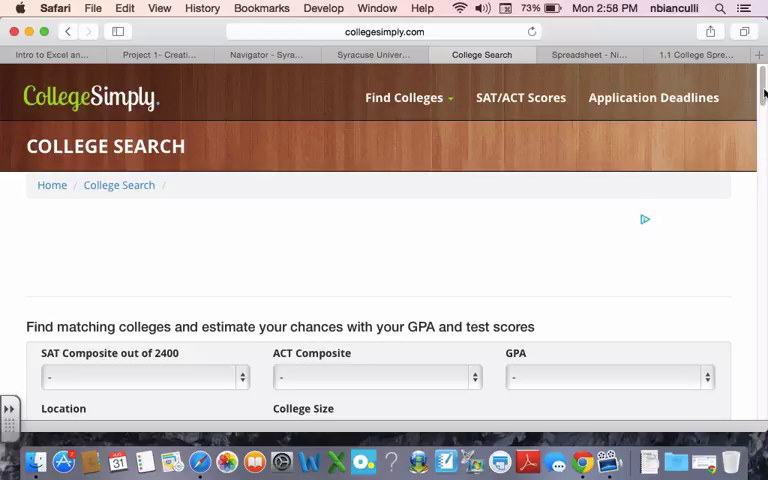
scroll("down", 3)
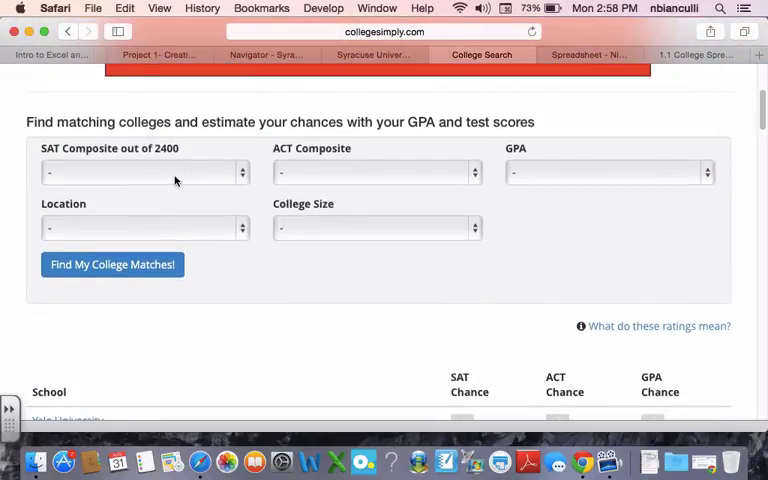
left_click(143, 172)
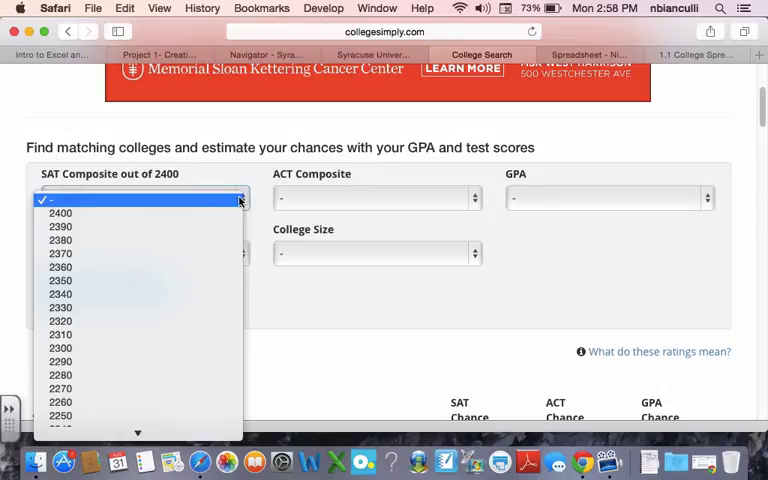
left_click(607, 197)
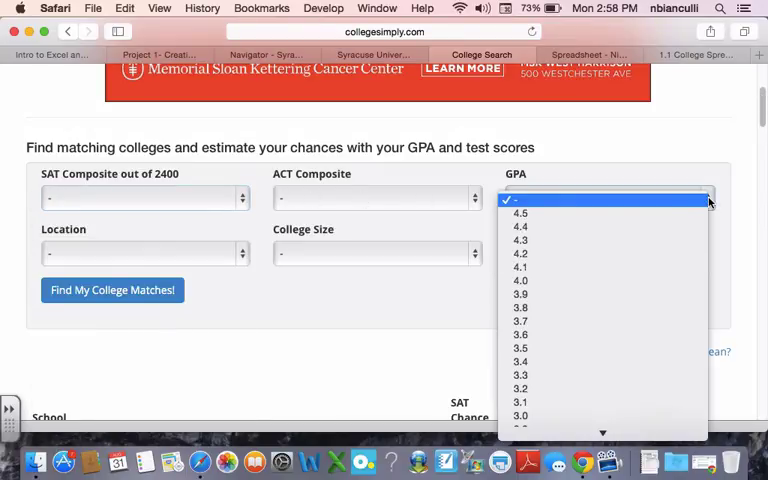
left_click(375, 252)
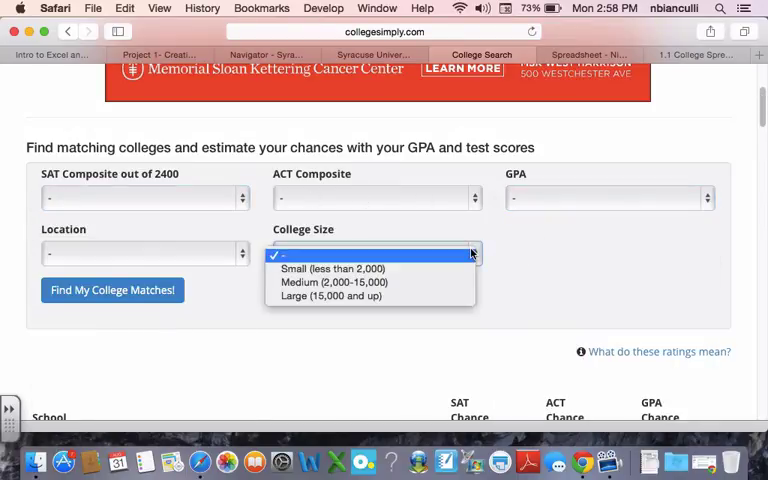
scroll("down", 3)
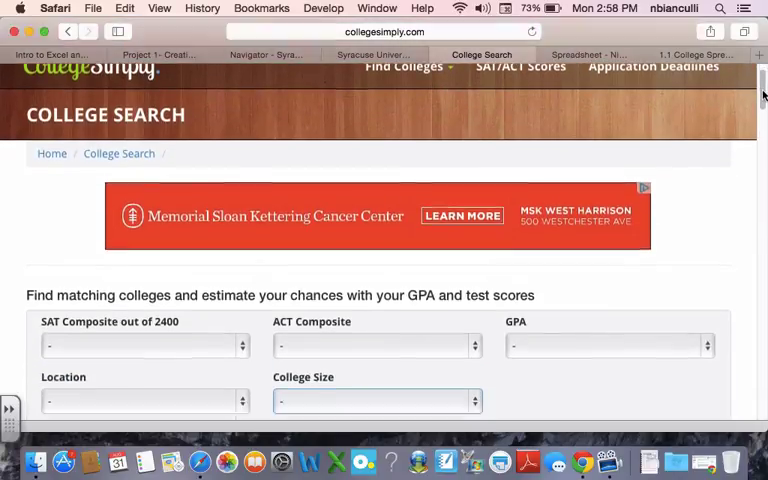
scroll("down", 3)
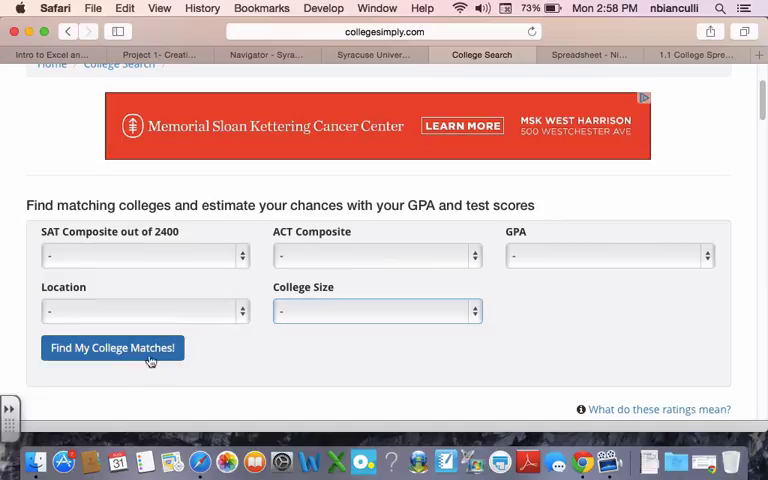
- Limit the college search to New York and open Syracuse University's admission page
left_click(145, 311)
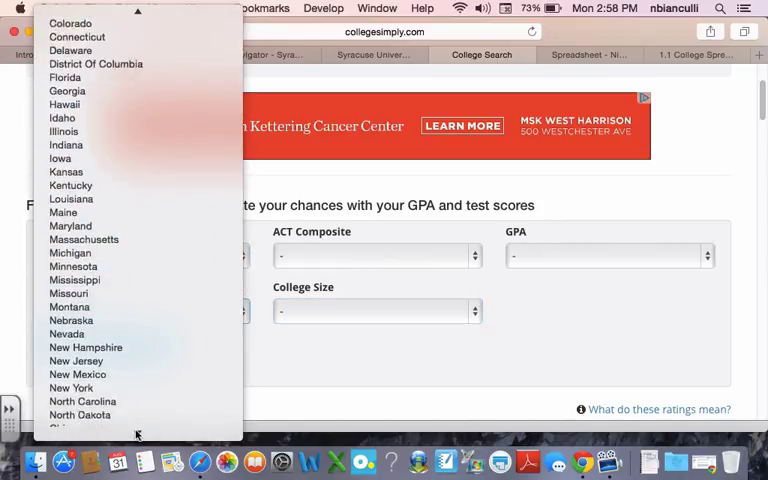
left_click(70, 388)
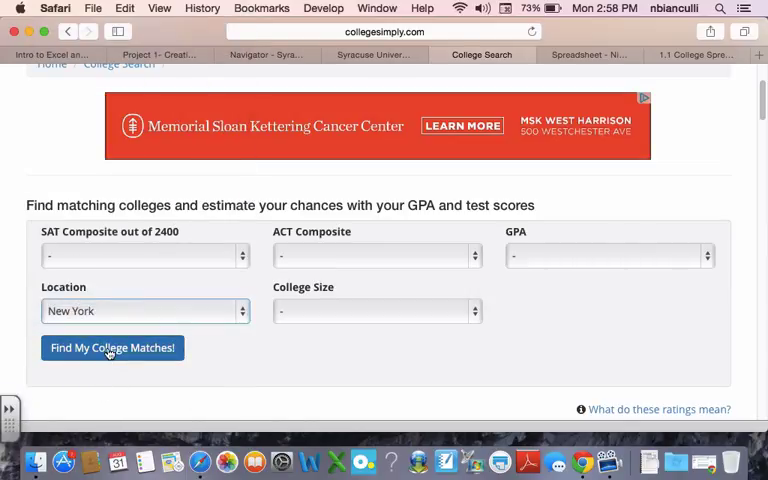
left_click(112, 347)
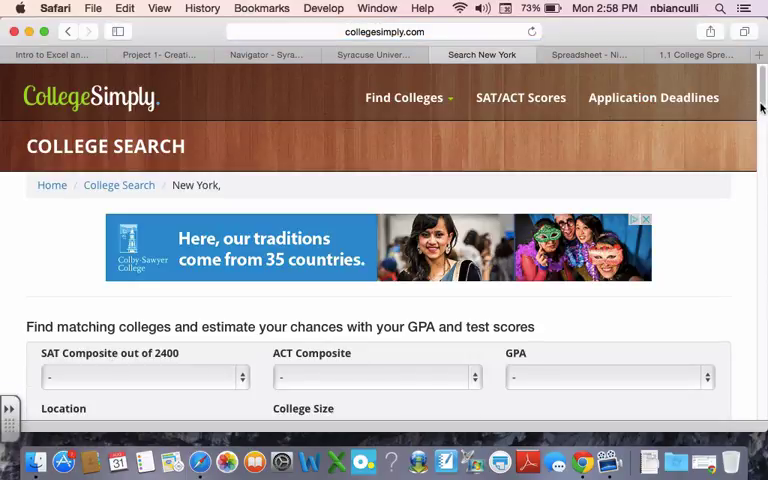
scroll("down", 3)
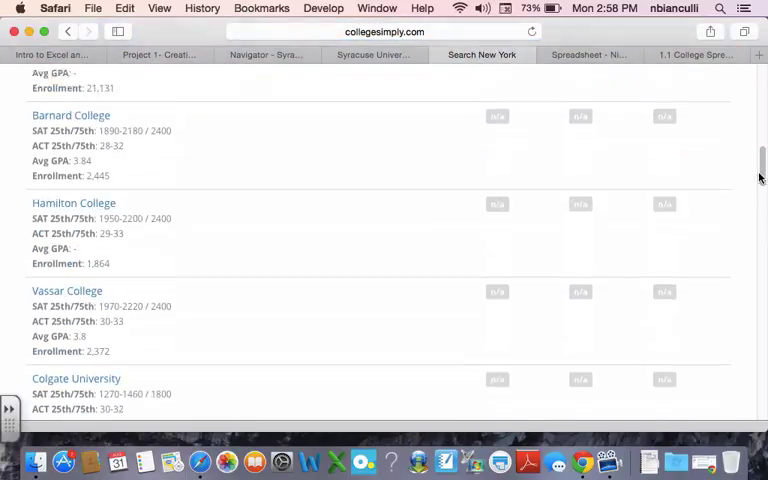
scroll("down", 3)
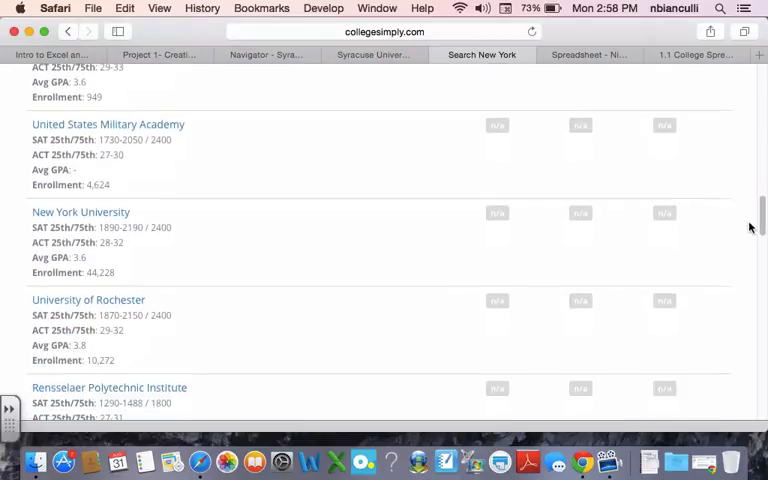
scroll("down", 3)
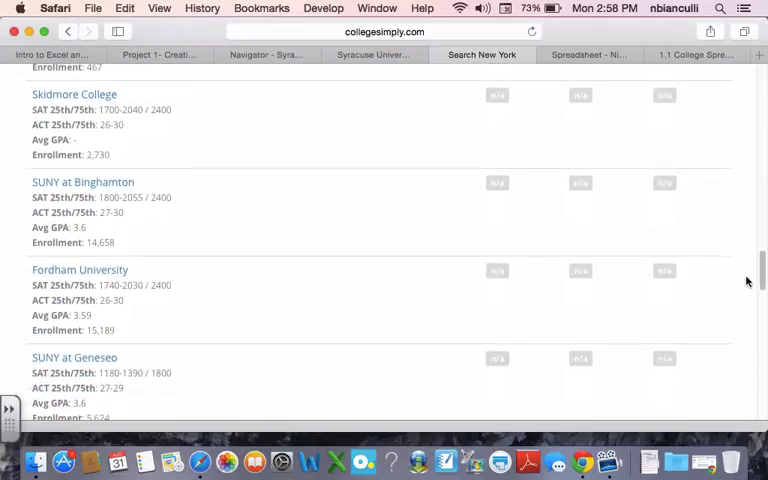
scroll("down", 3)
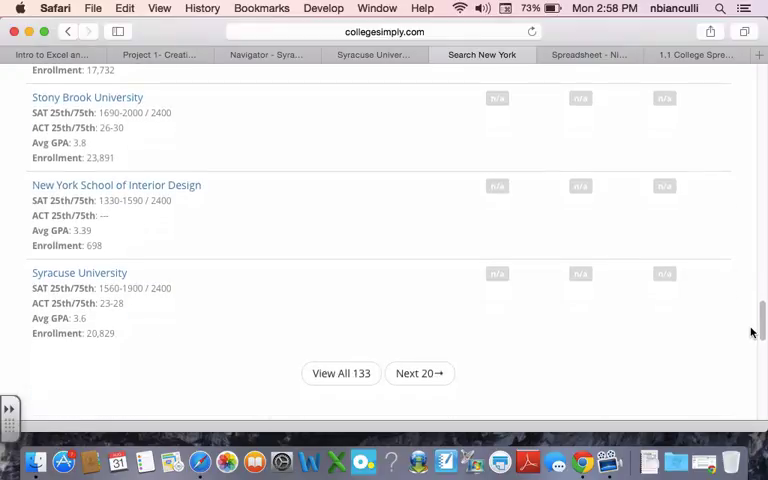
mouse_move(79, 272)
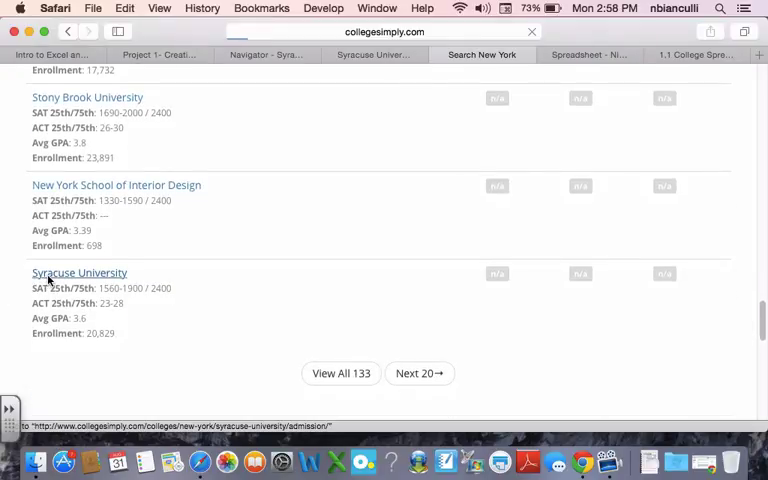
left_click(79, 272)
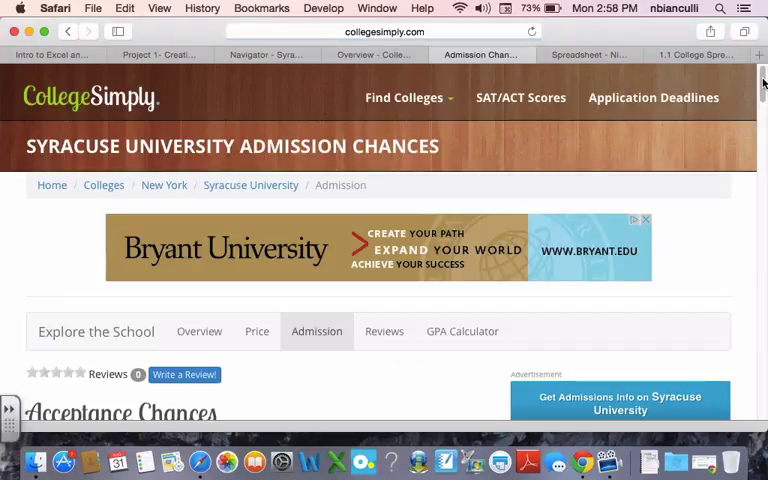
- Read Syracuse's 51% acceptance rate and enter 51 in K2
left_click(588, 54)
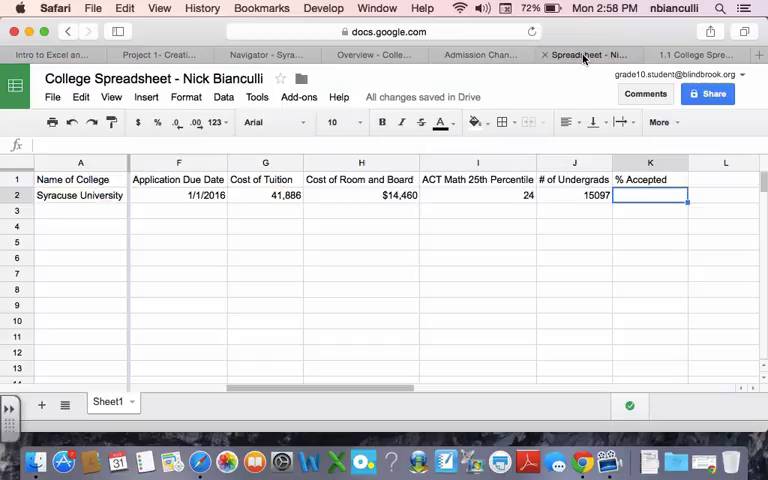
left_click(480, 54)
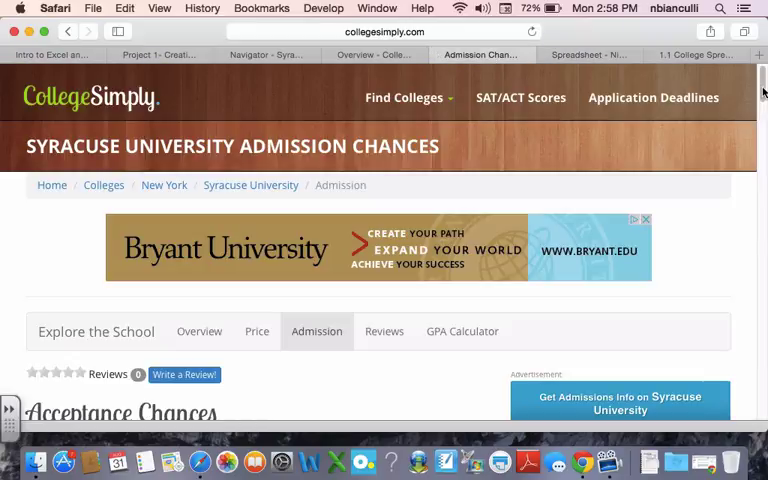
scroll("down", 3)
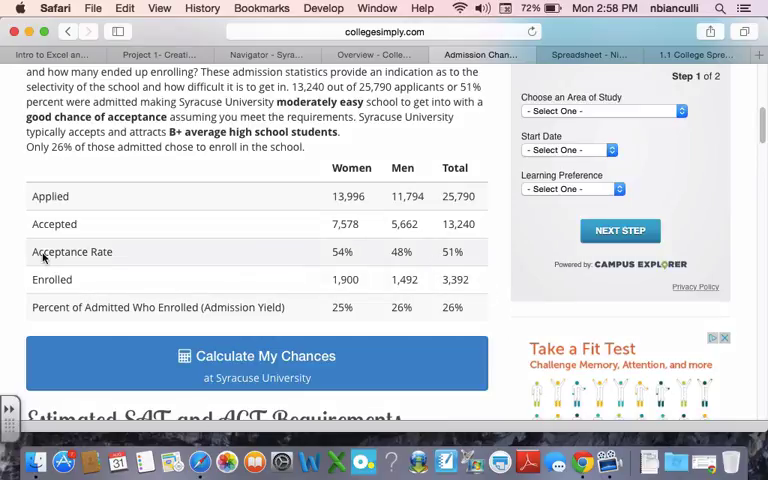
left_click(585, 54)
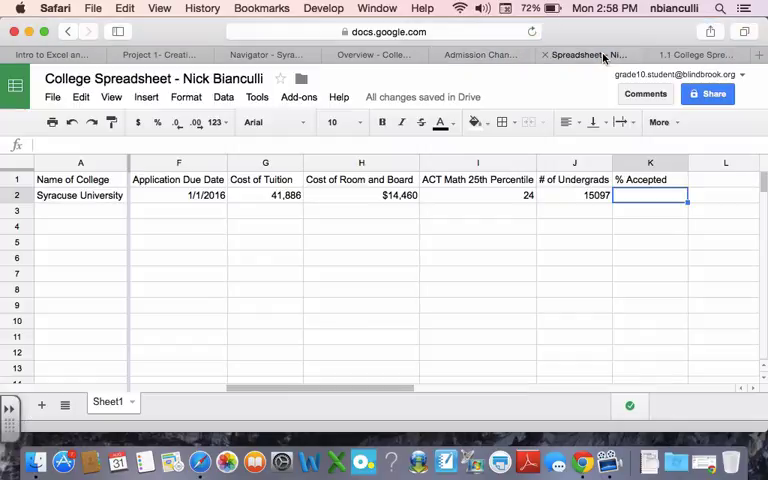
type("51")
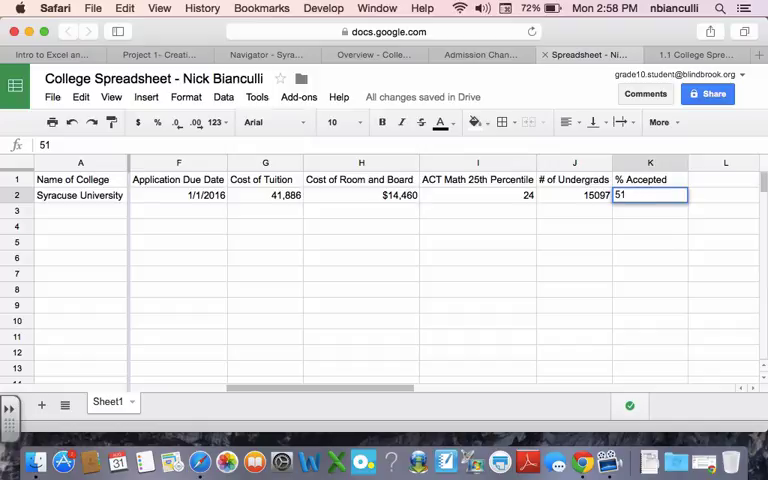